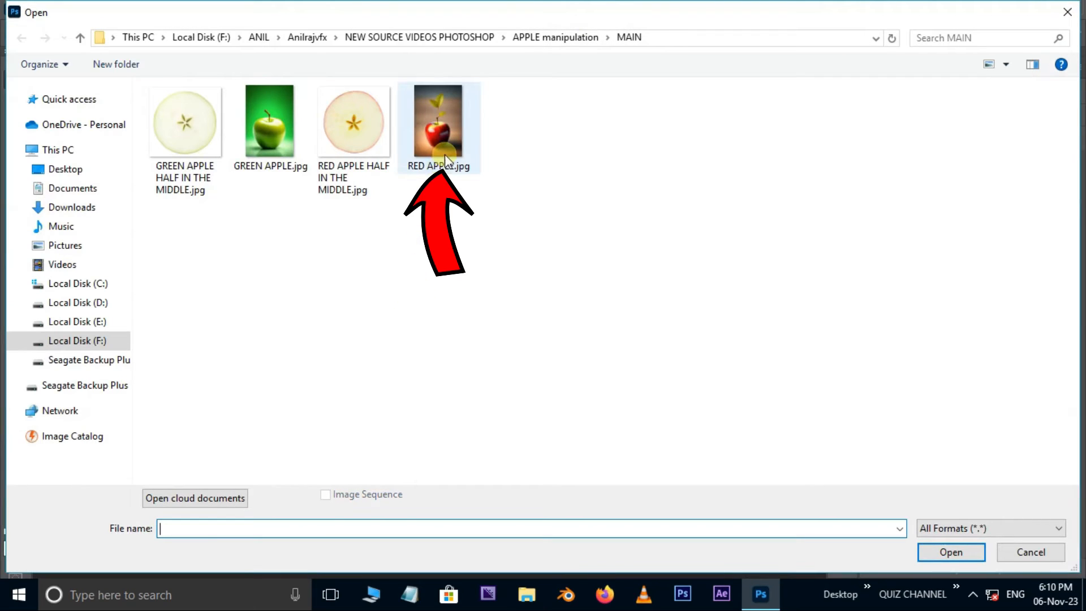
Step: Select RED APPLE.jpg in the Open dialog and open it
{"action": "left_click", "coordinate": [440, 127]}
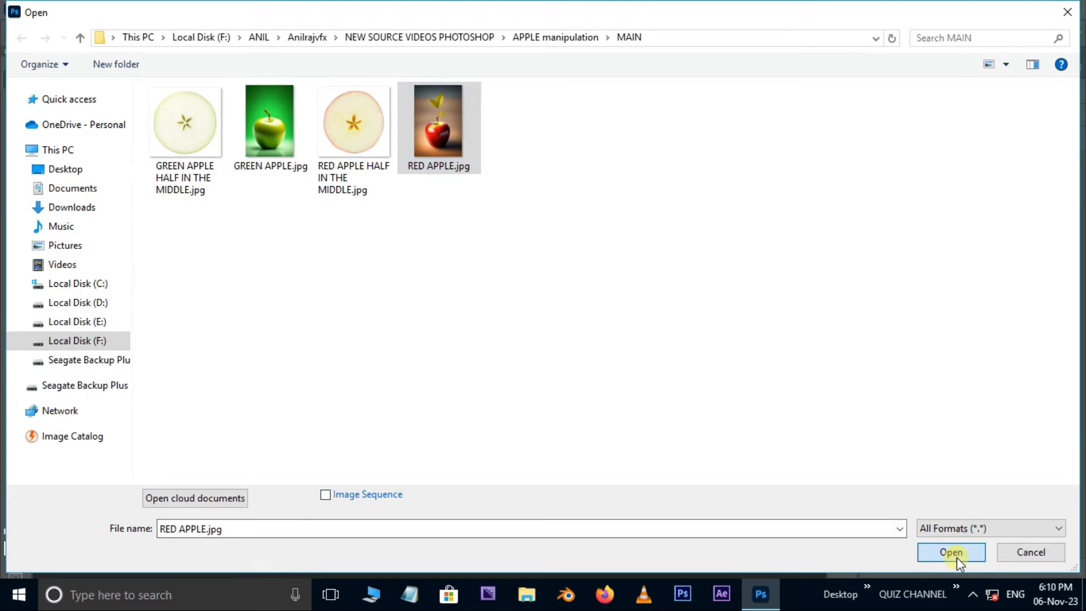
{"action": "left_click", "coordinate": [954, 552]}
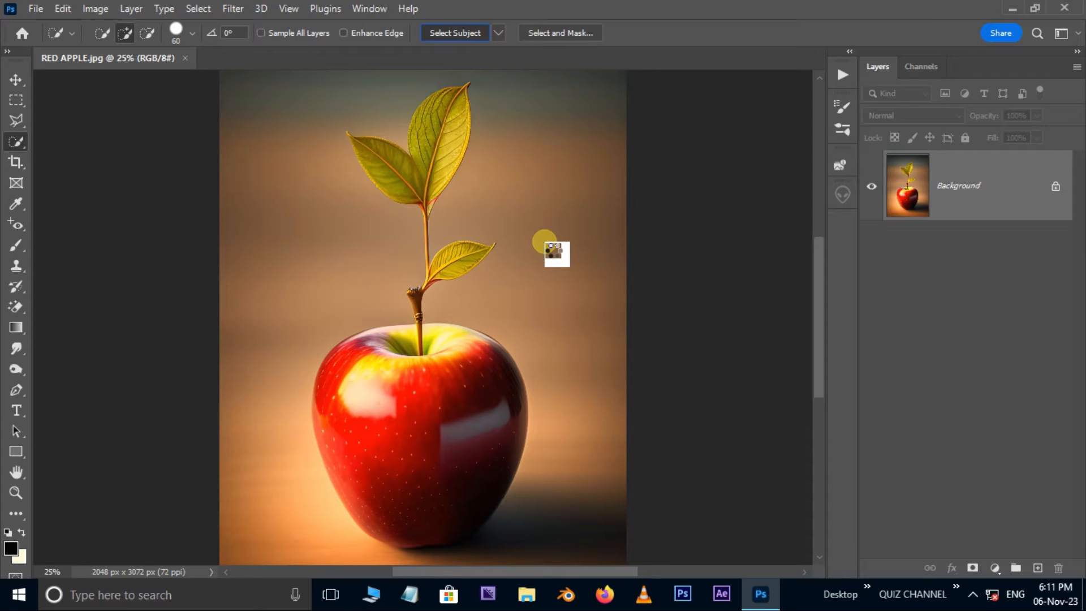
Step: Select Subject on the apple, copy it to Layer 1, and hide Layer 1
{"action": "left_click", "coordinate": [455, 32]}
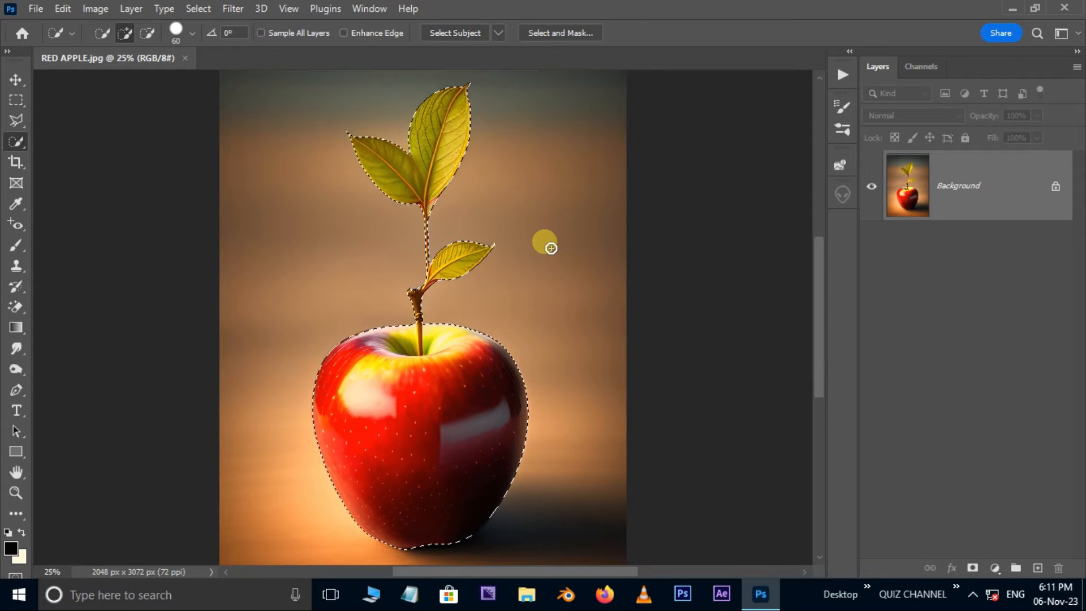
{"action": "key", "text": "Ctrl+j"}
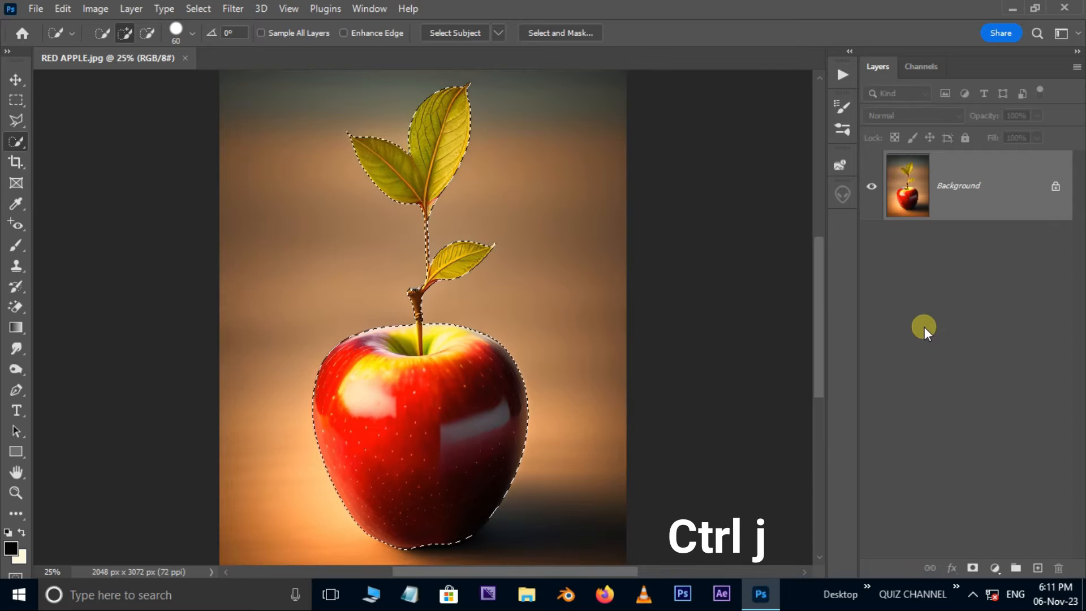
{"action": "key", "text": "ctrl+j"}
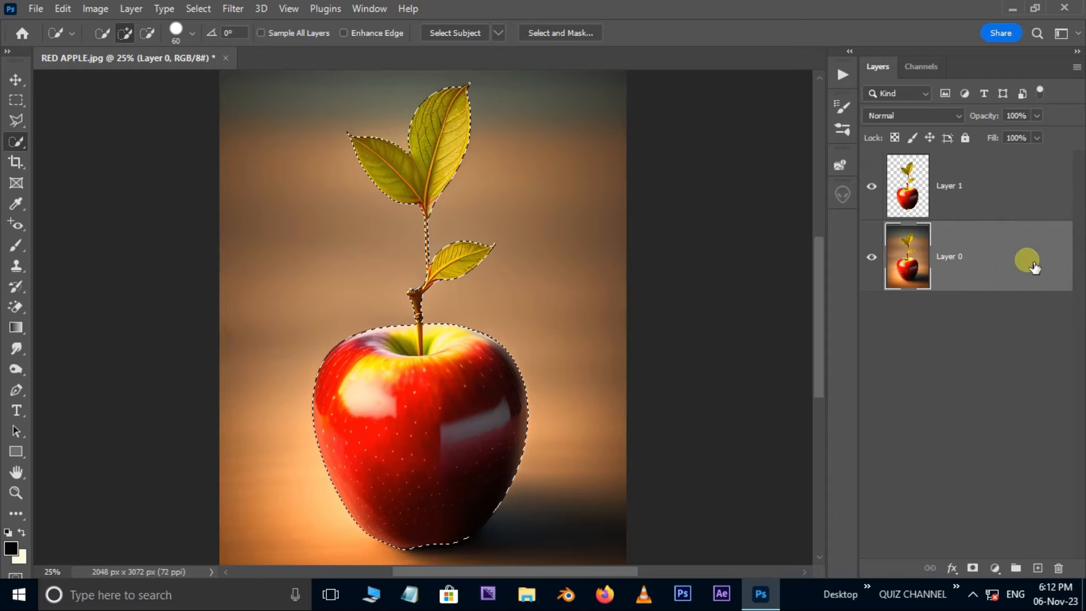
{"action": "left_click", "coordinate": [872, 185]}
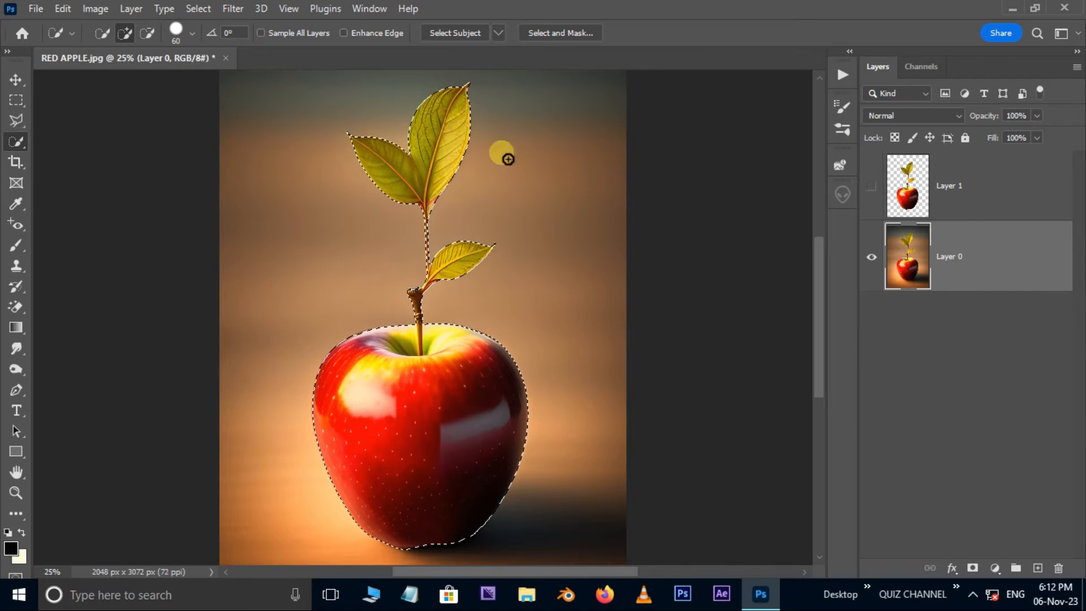
Step: Expand the apple selection by 15 px
{"action": "left_click", "coordinate": [198, 8]}
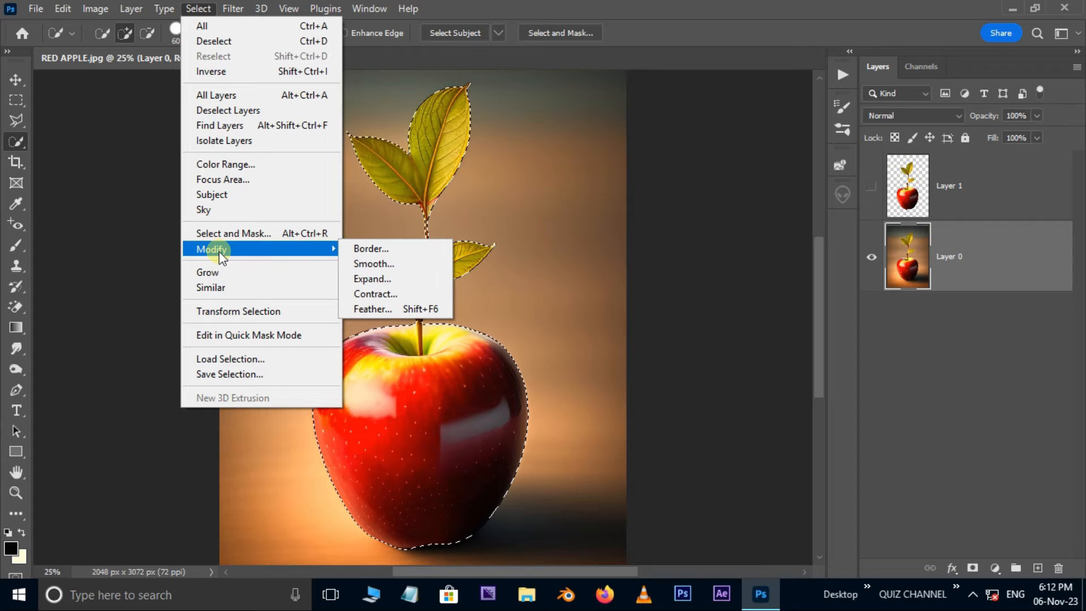
{"action": "left_click", "coordinate": [373, 279]}
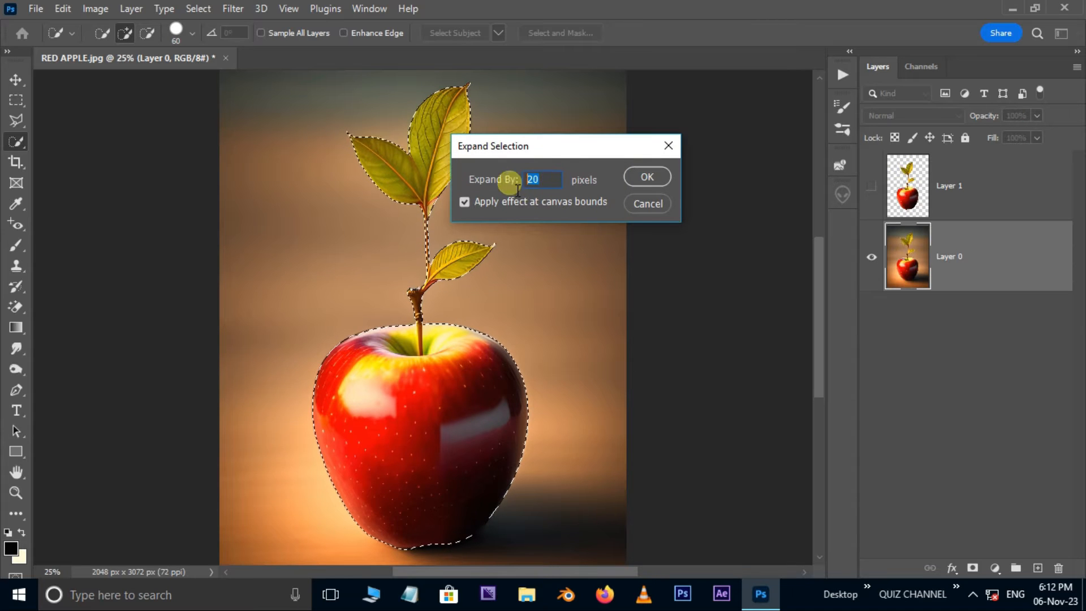
{"action": "type", "text": "15"}
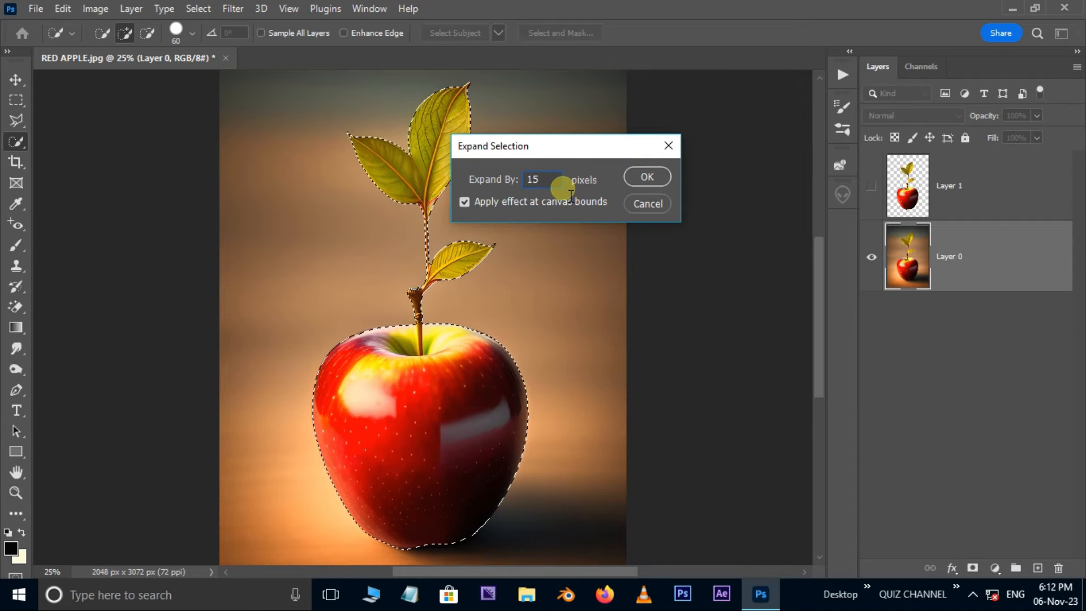
{"action": "left_click", "coordinate": [647, 177]}
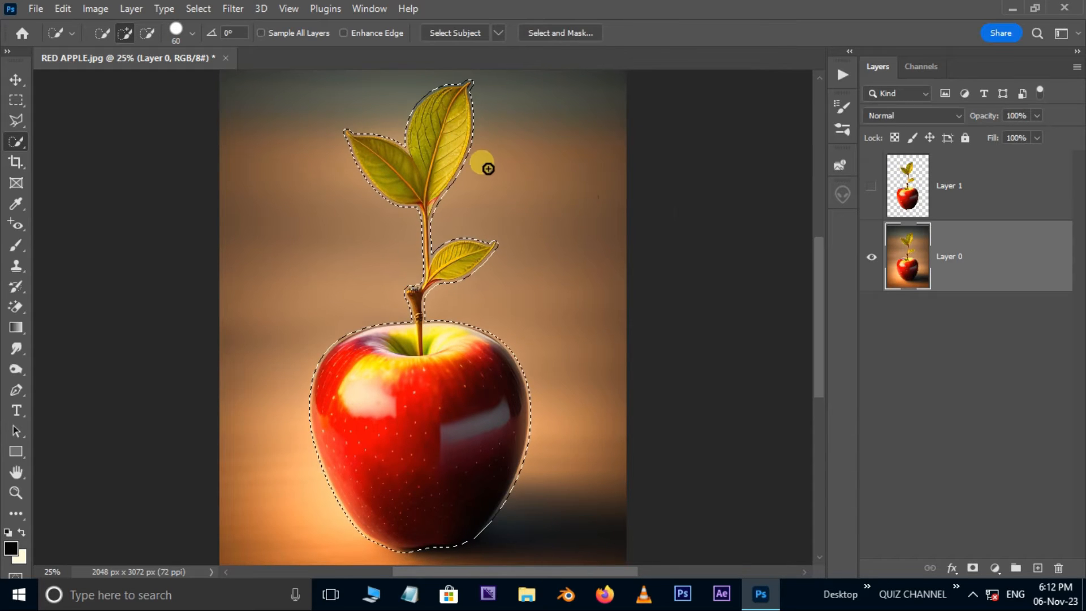
Step: Content-Aware Fill the expanded selection to erase the apple, then deselect
{"action": "left_click", "coordinate": [63, 9]}
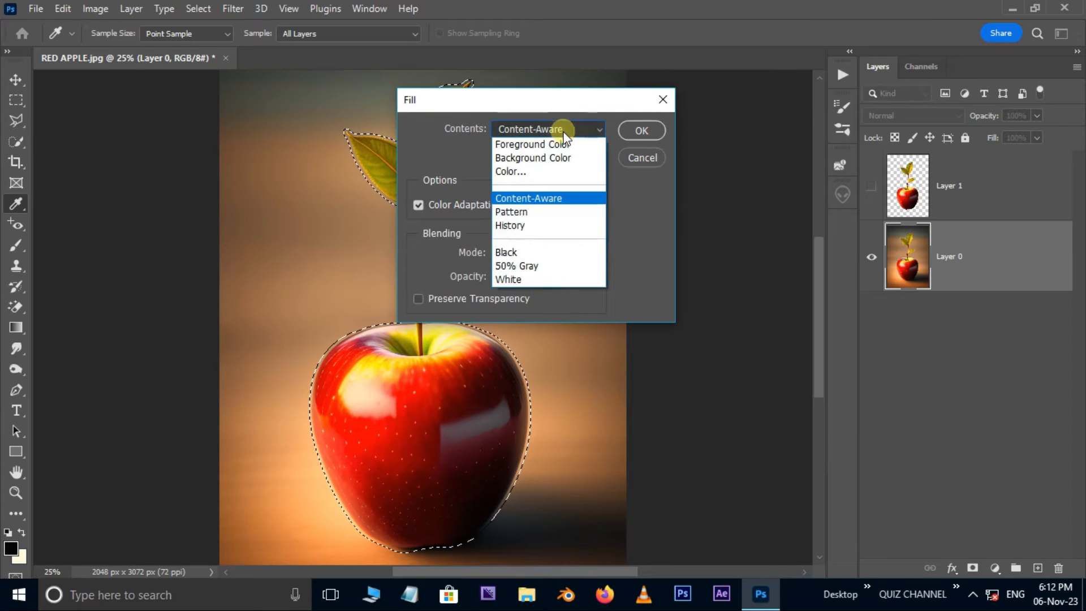
{"action": "left_click", "coordinate": [549, 129]}
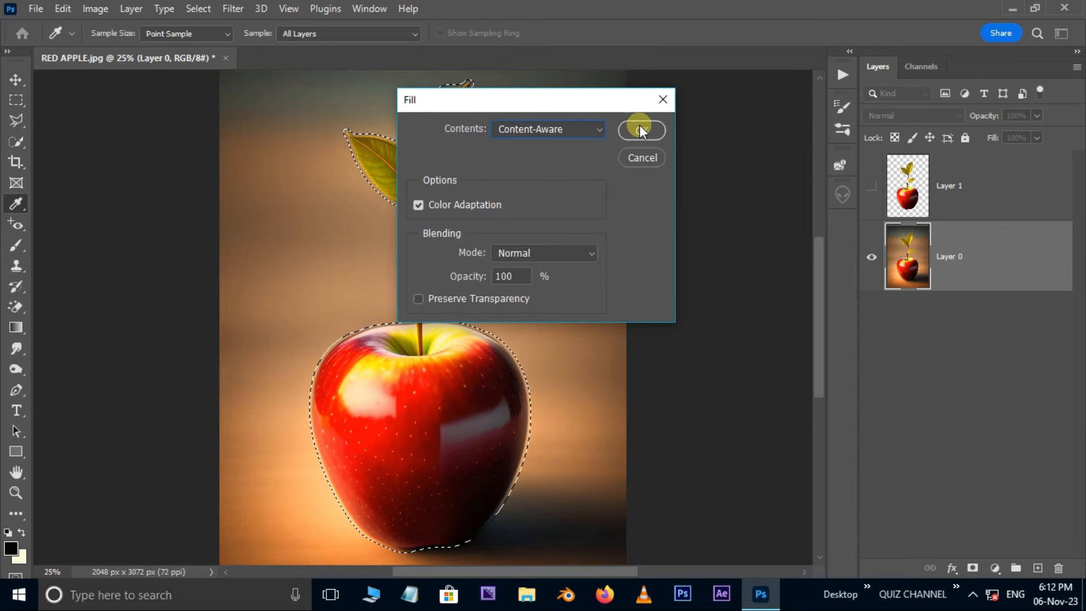
{"action": "left_click", "coordinate": [642, 130]}
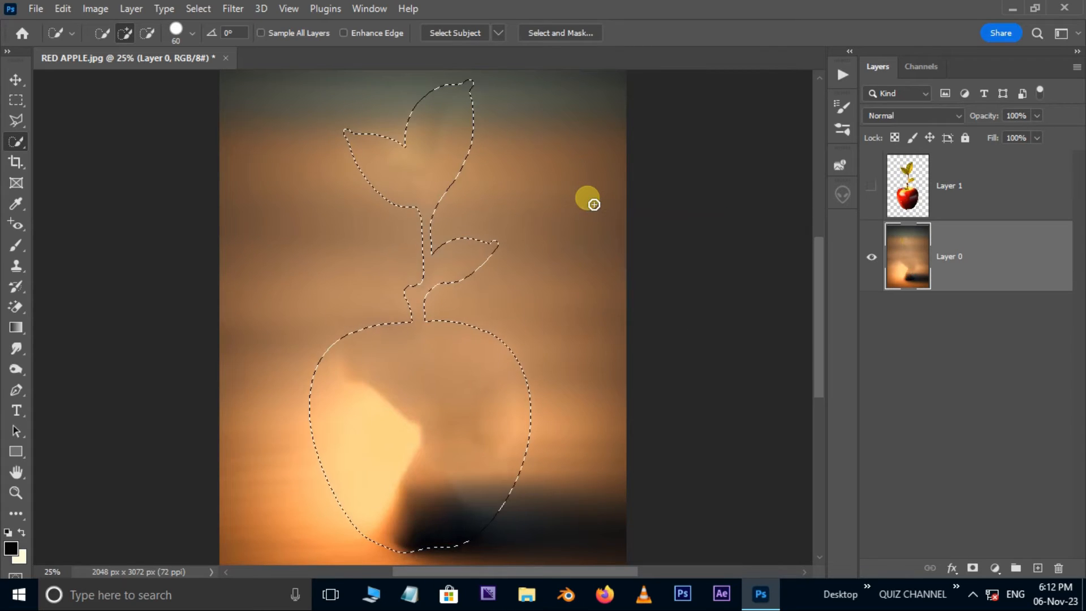
{"action": "key", "text": "Ctrl+d"}
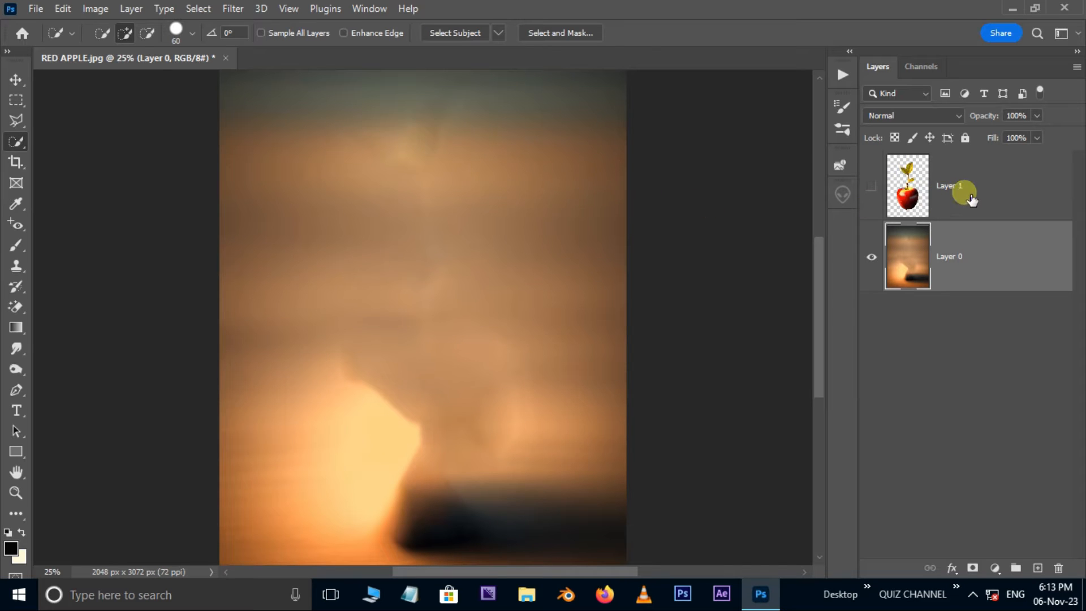
Step: Duplicate the apple layer, desaturate the copy, and set its blend mode to Screen
{"action": "key", "text": "Ctrl+j"}
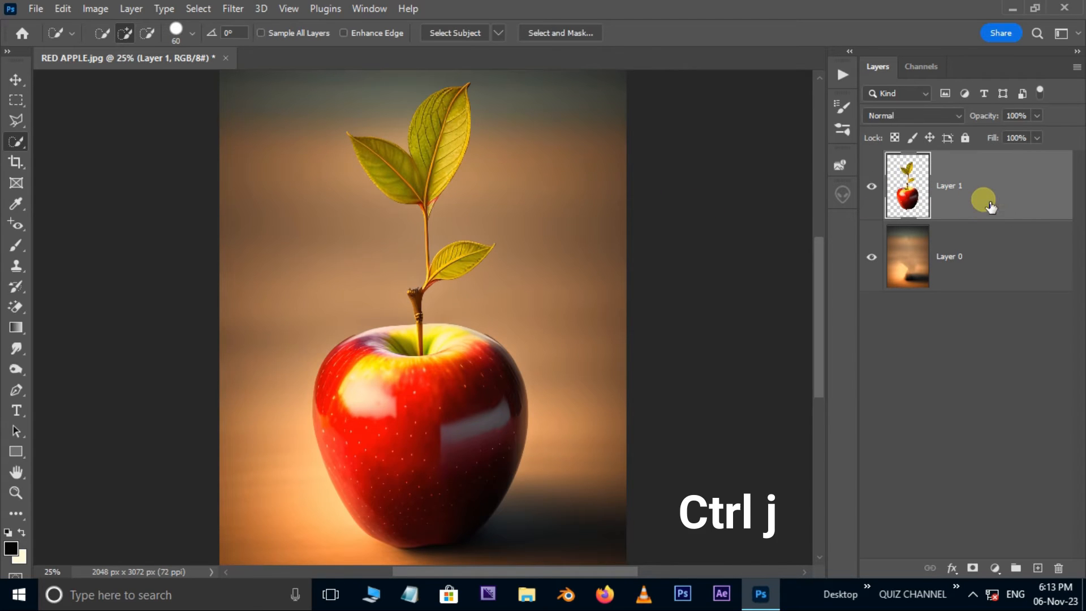
{"action": "key", "text": "Ctrl+j"}
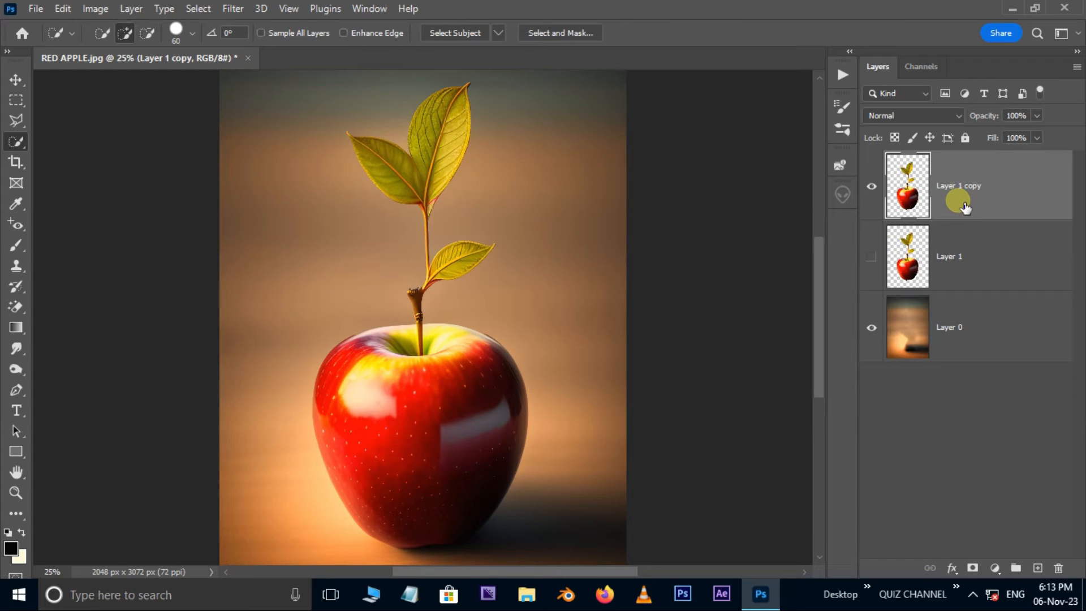
{"action": "left_click", "coordinate": [95, 9]}
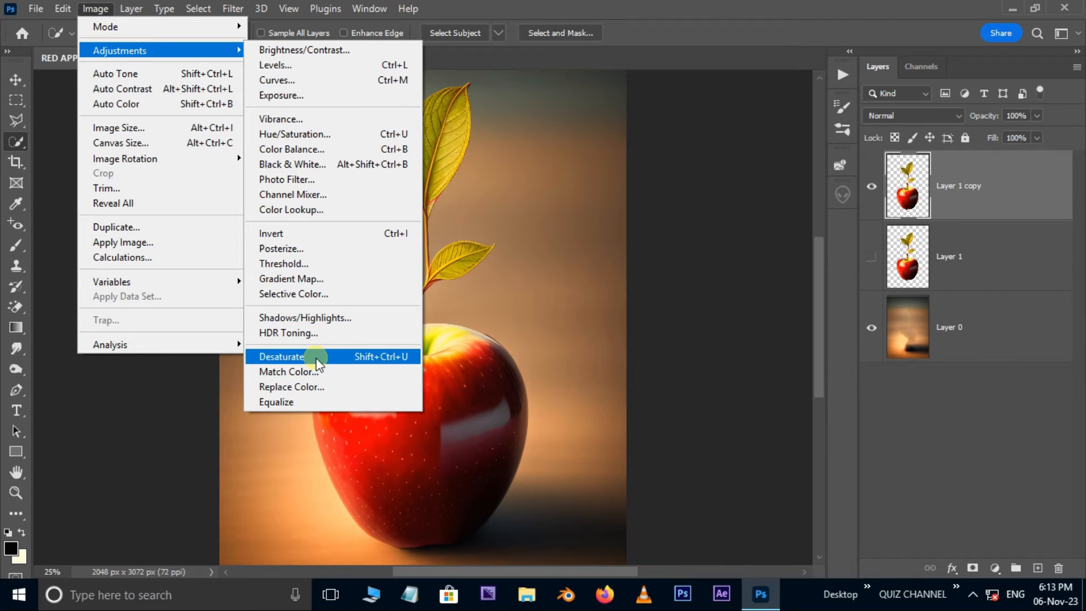
{"action": "left_click", "coordinate": [281, 356]}
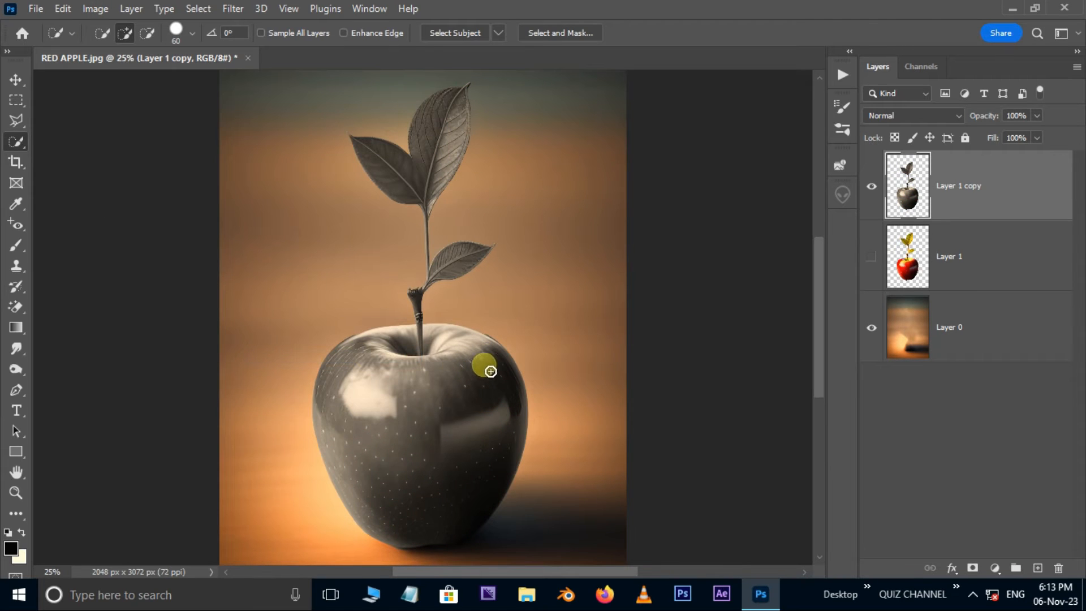
{"action": "left_click", "coordinate": [952, 115]}
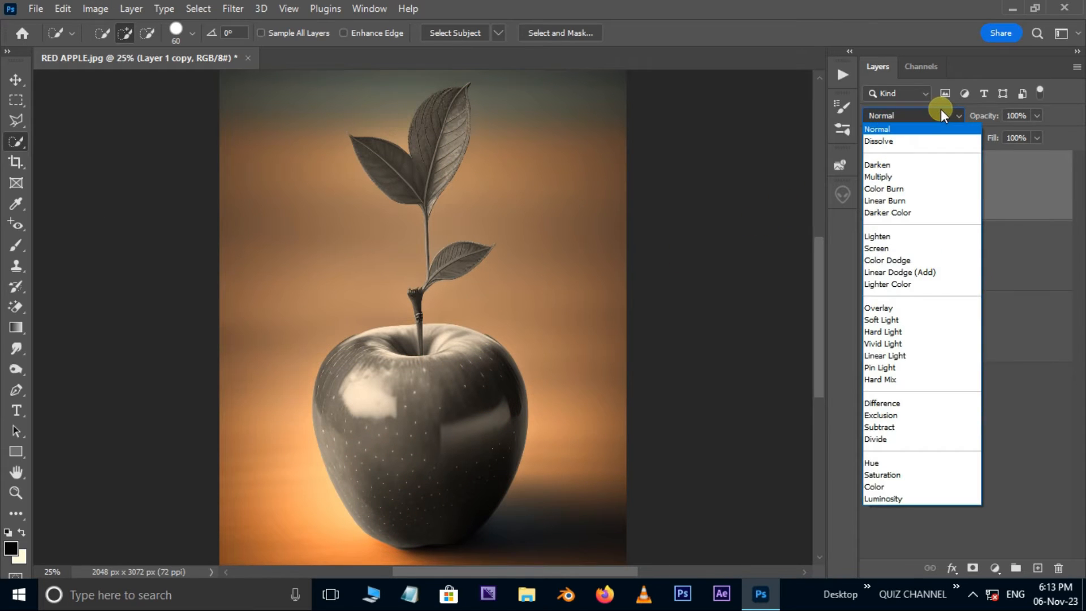
{"action": "left_click", "coordinate": [877, 249]}
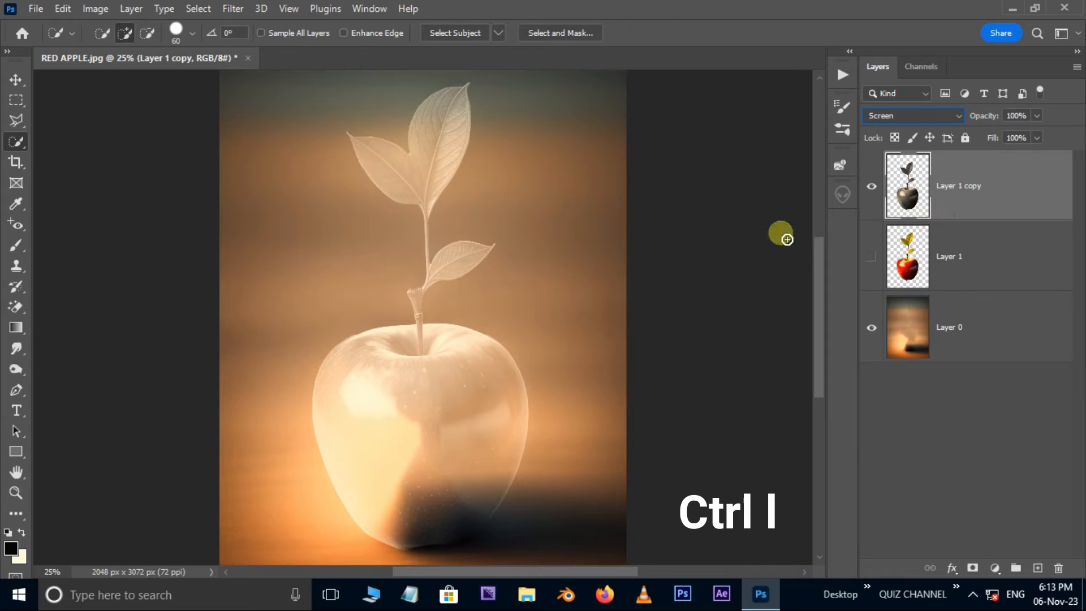
Step: Apply Levels to the grey apple copy with input levels 72, 0.73 and 221
{"action": "key", "text": "Ctrl+L"}
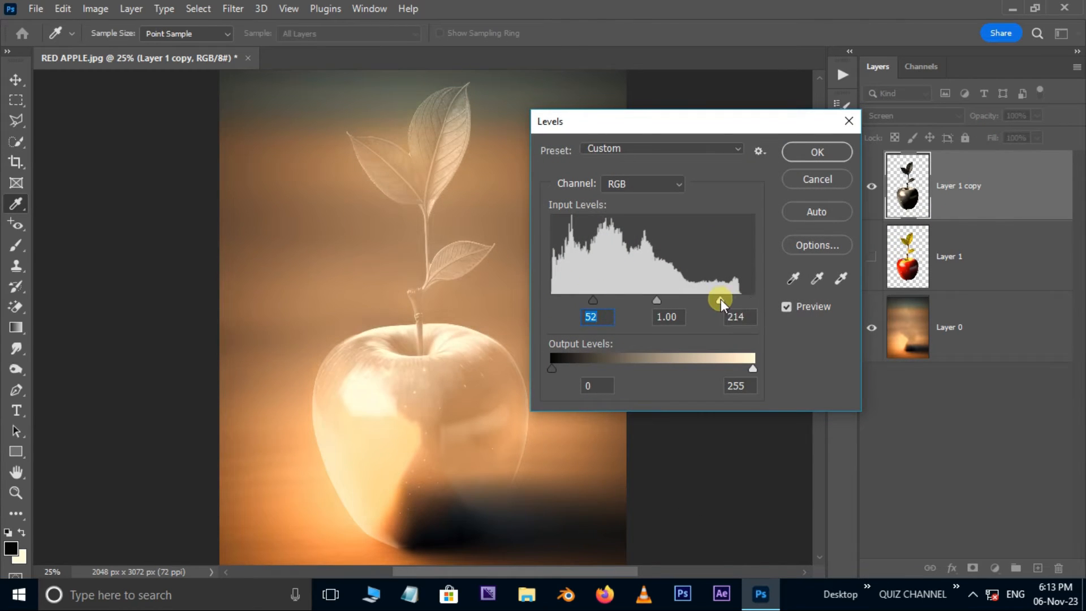
{"action": "left_click_drag", "start_coordinate": [720, 299], "coordinate": [726, 300]}
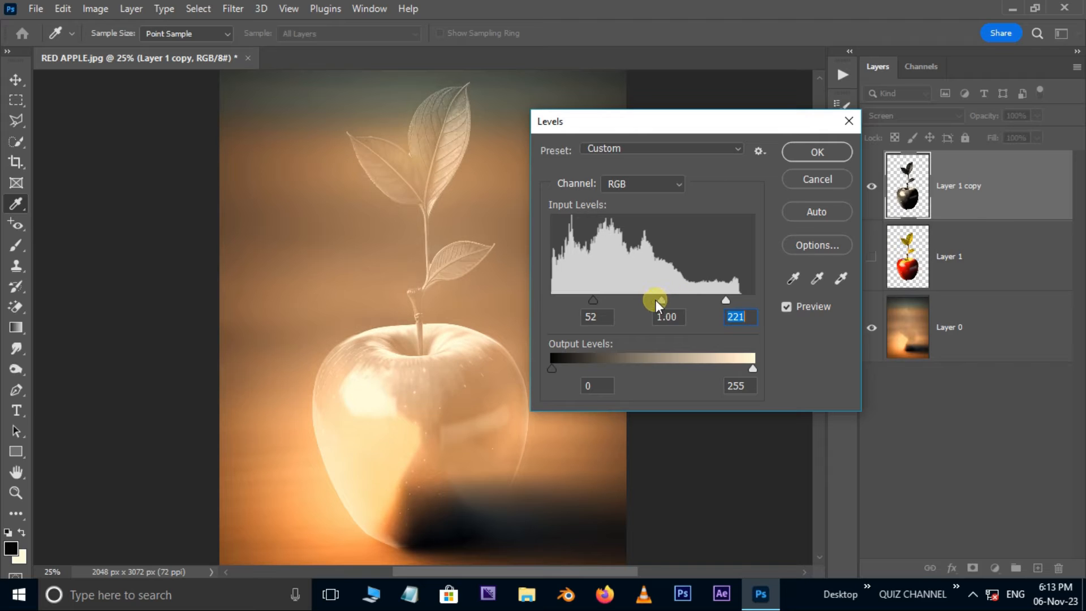
{"action": "left_click_drag", "start_coordinate": [656, 299], "coordinate": [679, 300]}
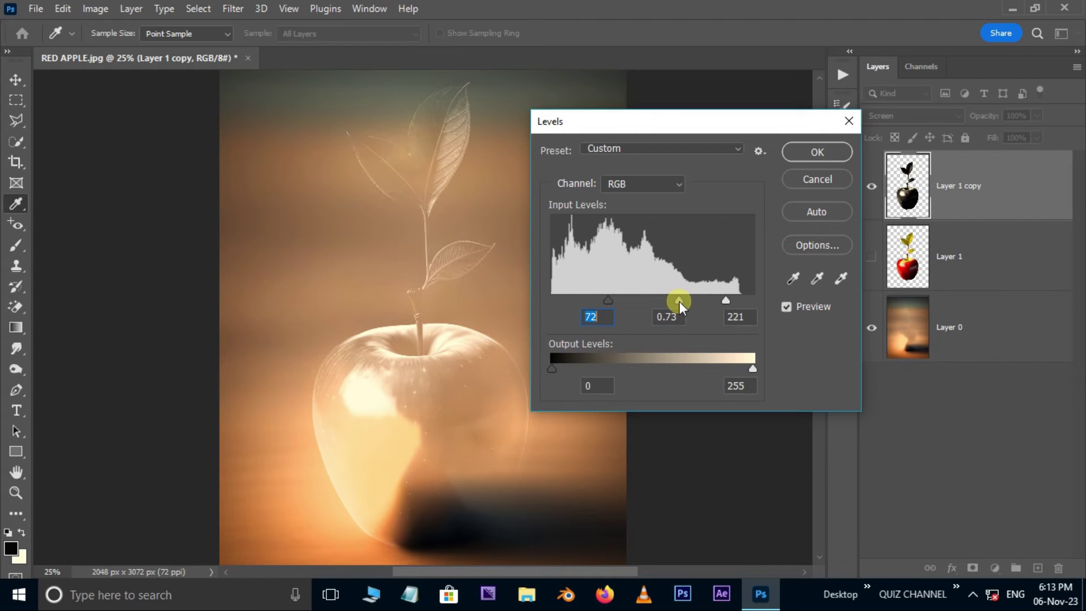
{"action": "left_click_drag", "start_coordinate": [679, 300], "coordinate": [726, 300]}
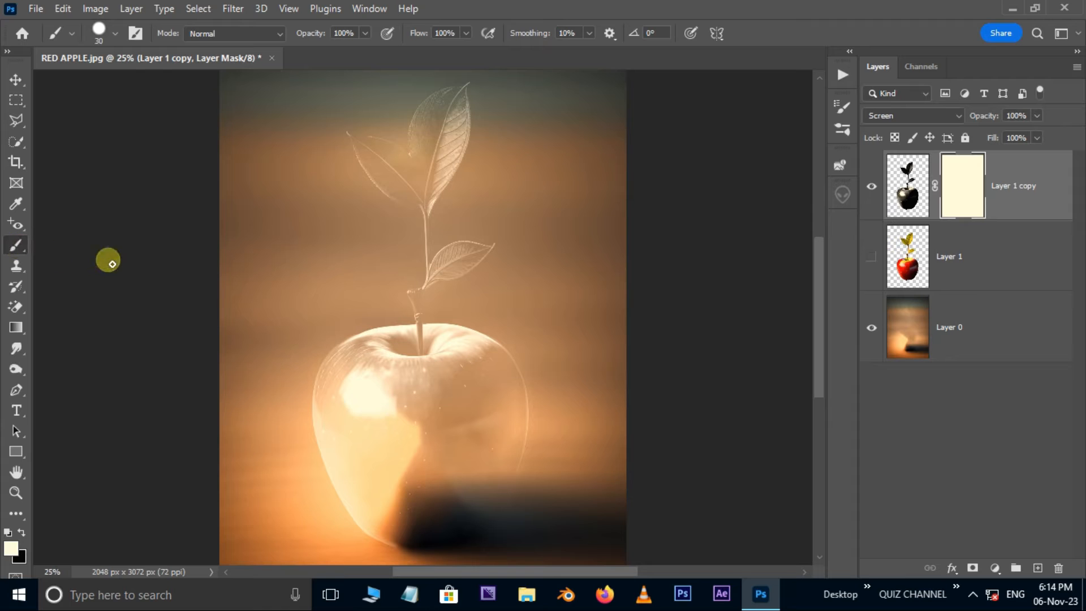
{"action": "mouse_move", "coordinate": [22, 536]}
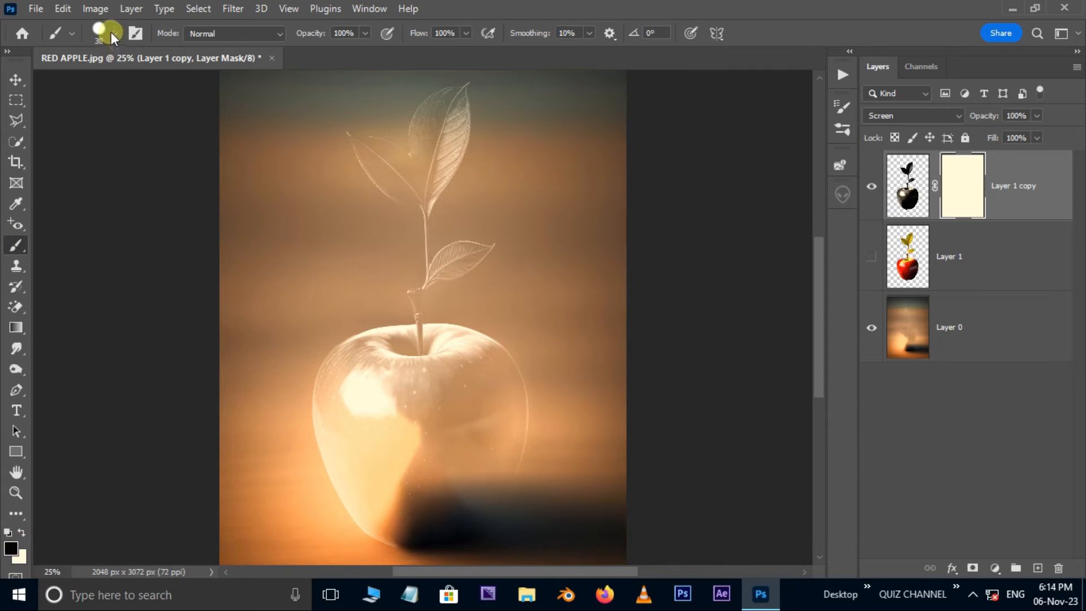
Step: Mask the glass layer's bottom, show Layer 1, and invert Layer 1's mask
{"action": "left_click", "coordinate": [109, 33]}
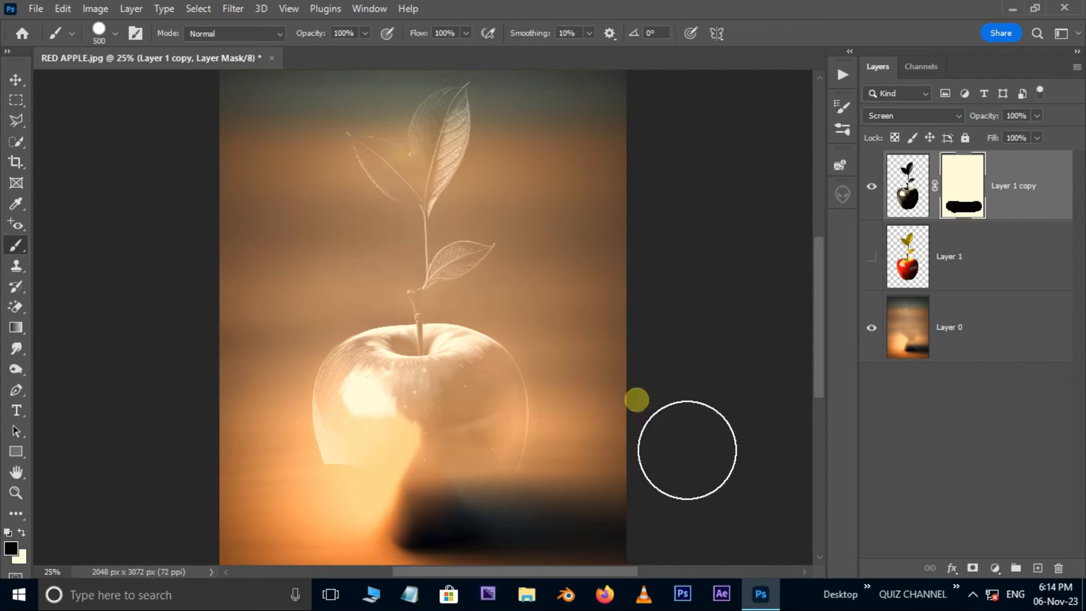
{"action": "left_click", "coordinate": [872, 256]}
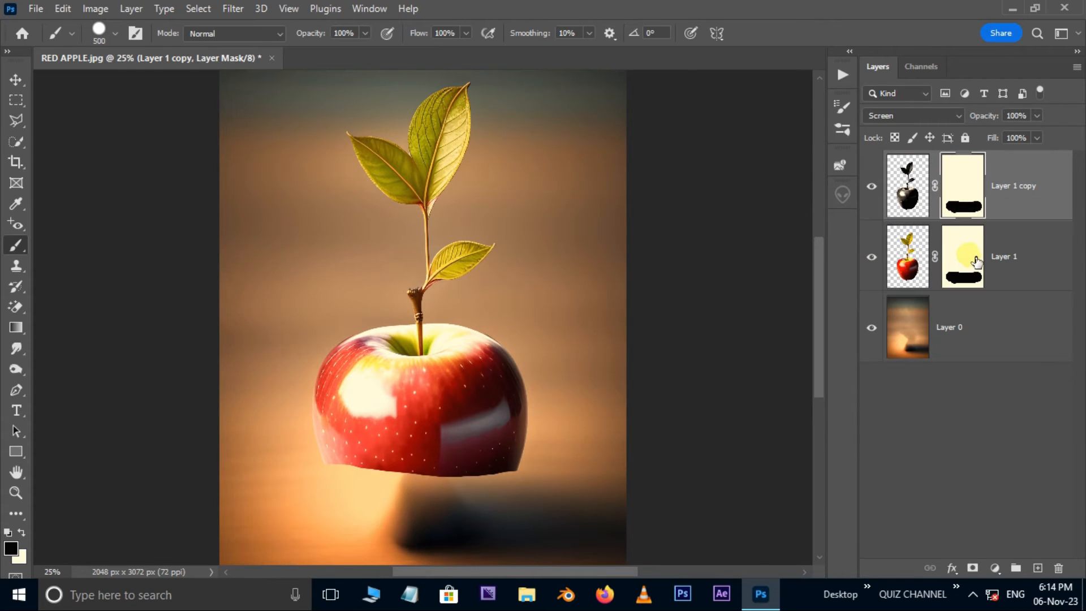
{"action": "left_click", "coordinate": [1014, 256]}
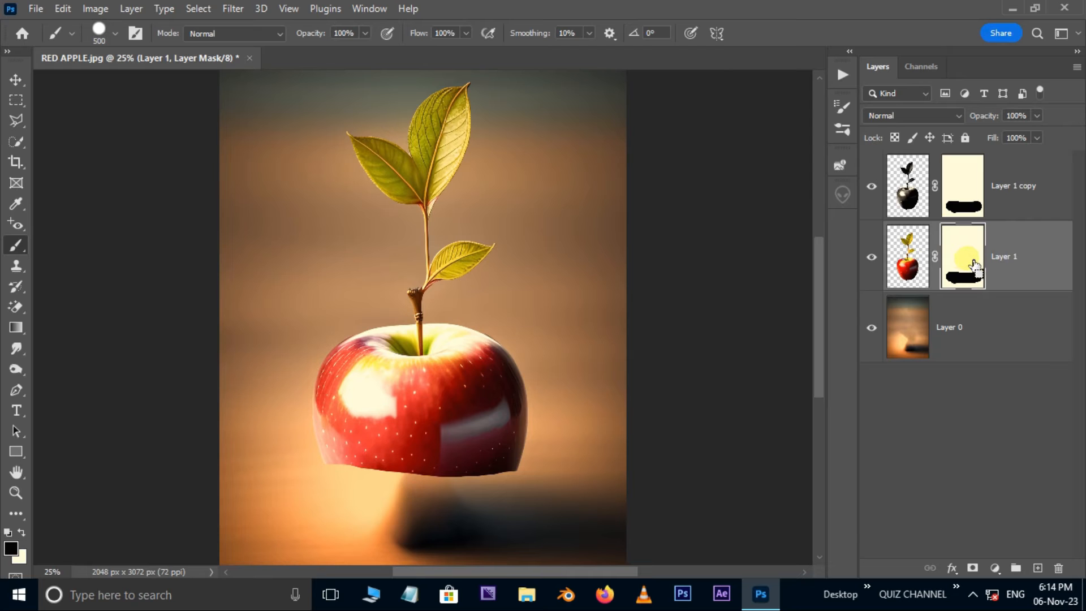
{"action": "key", "text": "ctrl+i"}
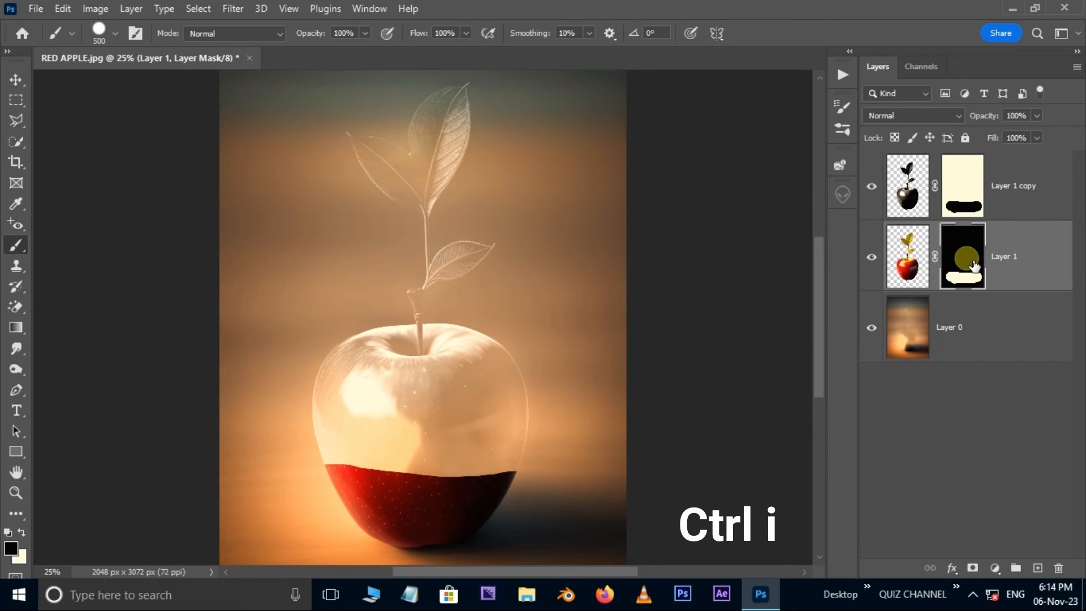
{"action": "left_click", "coordinate": [41, 8]}
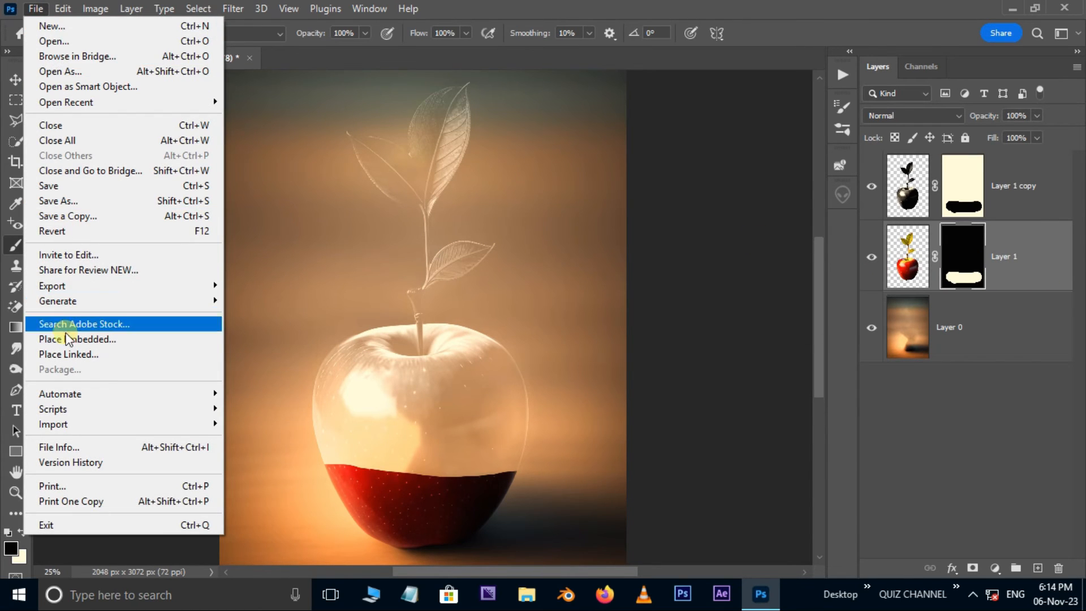
Step: Place Embedded RED APPLE HALF IN THE MIDDLE.jpg and enlarge it over the apple
{"action": "left_click", "coordinate": [78, 340]}
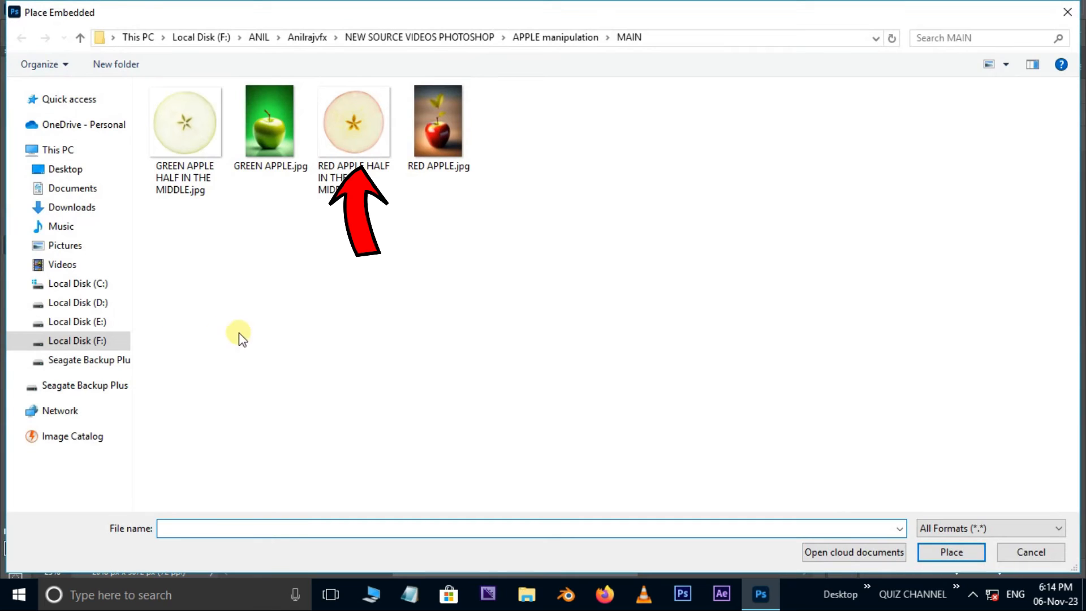
{"action": "left_click", "coordinate": [355, 122]}
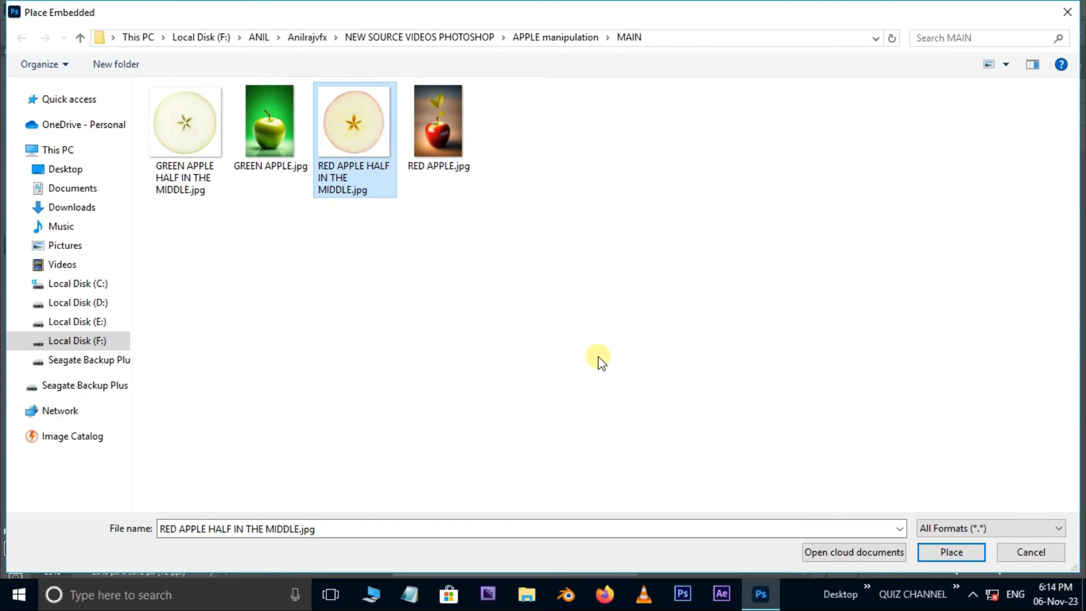
{"action": "left_click", "coordinate": [951, 552]}
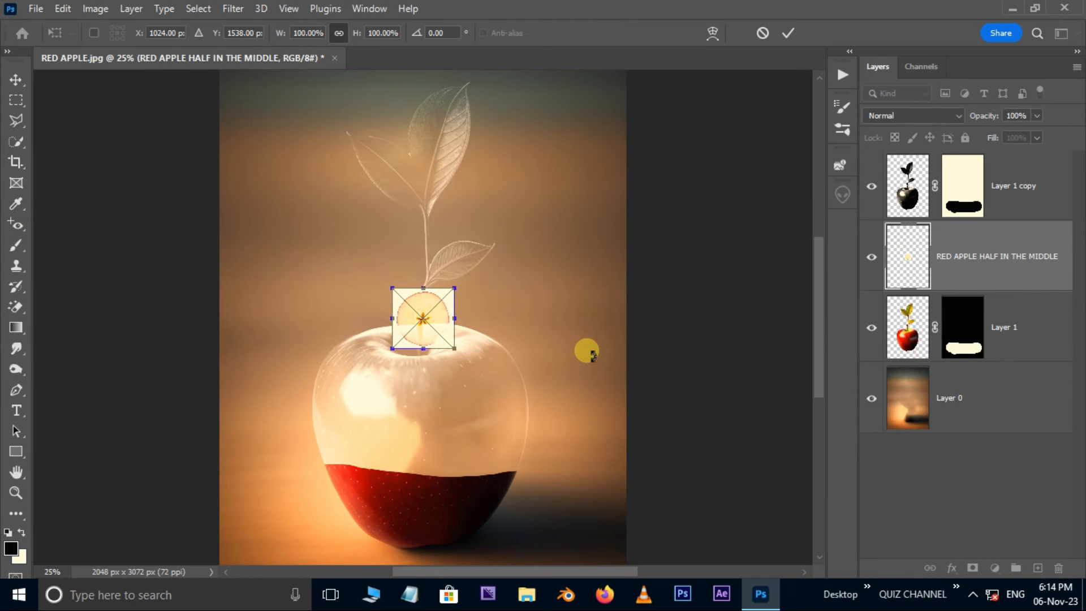
{"action": "left_click_drag", "start_coordinate": [452, 289], "coordinate": [550, 188]}
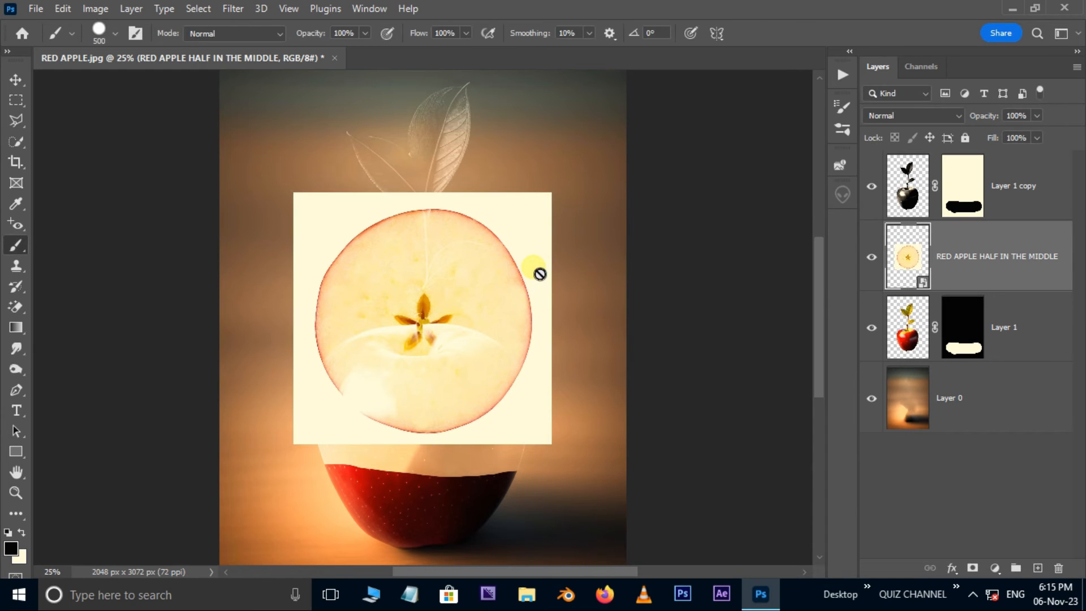
Step: Rasterize the slice layer and erase its cream background with the Magic Eraser
{"action": "right_click", "coordinate": [987, 256]}
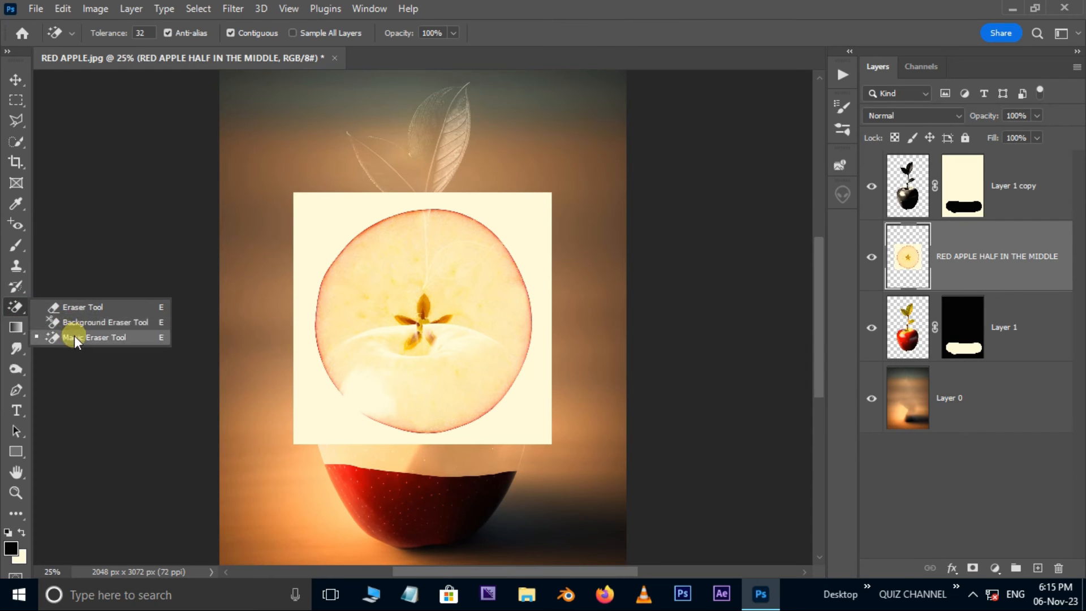
{"action": "left_click", "coordinate": [96, 338]}
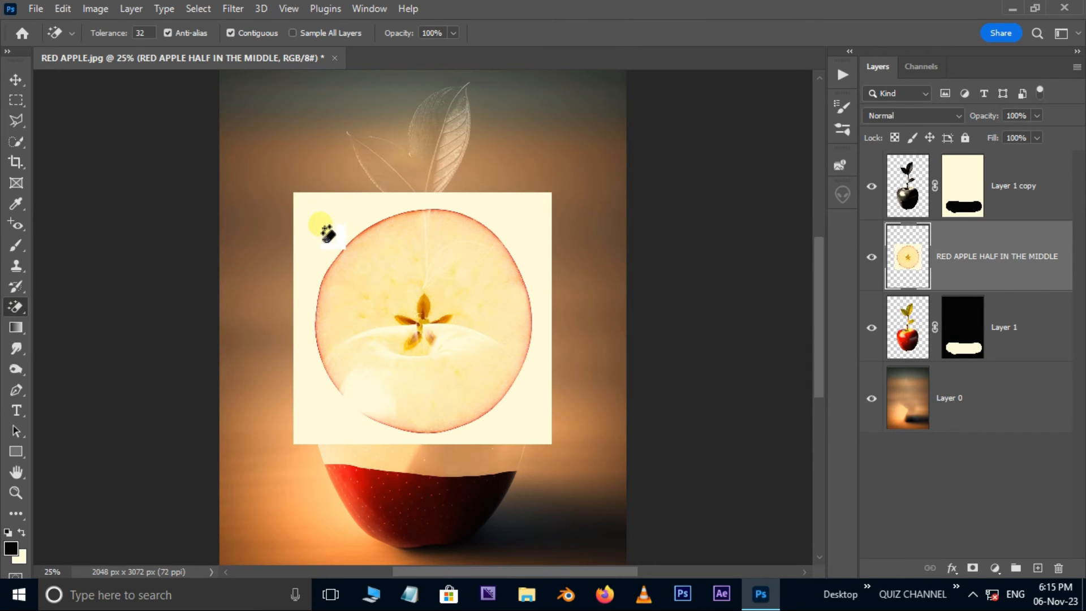
{"action": "key", "text": "ctrl+t"}
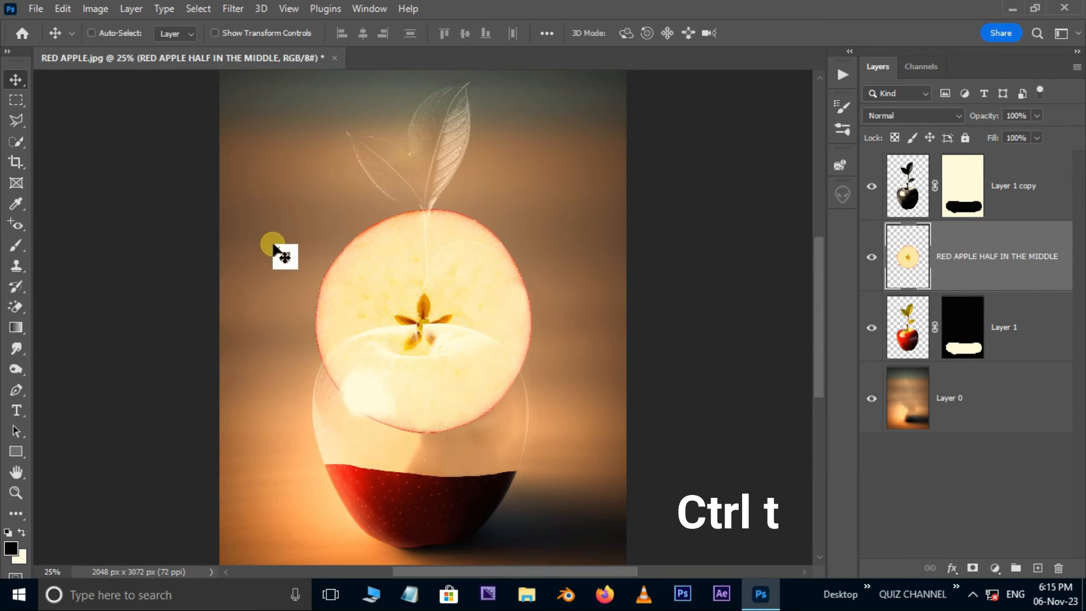
Step: Move the slice down onto the red base and squash its height to about 30%
{"action": "key", "text": "ctrl+t"}
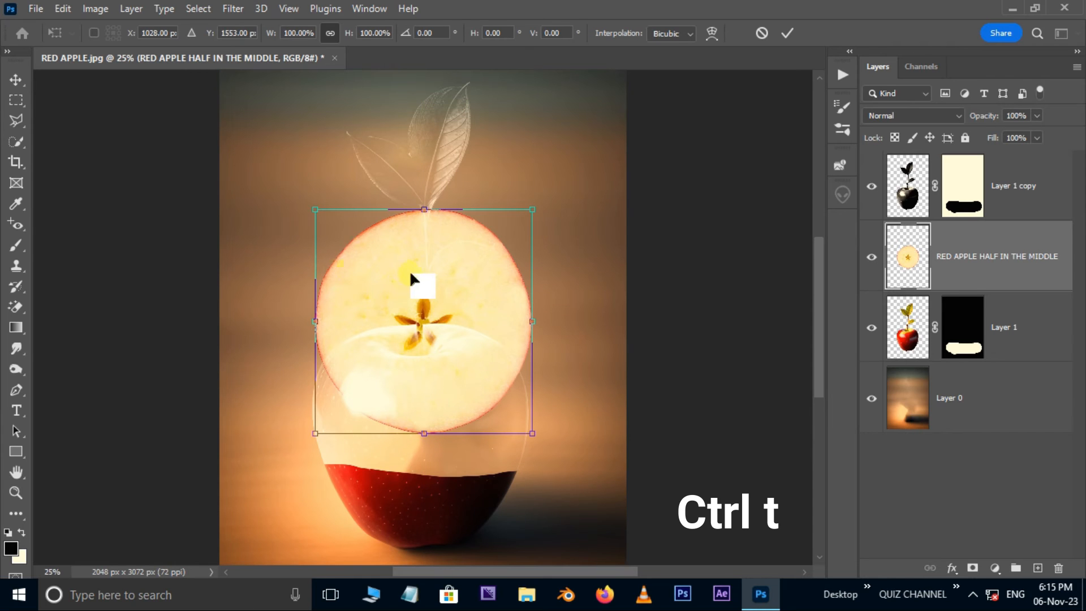
{"action": "left_click_drag", "start_coordinate": [423, 210], "coordinate": [423, 413]}
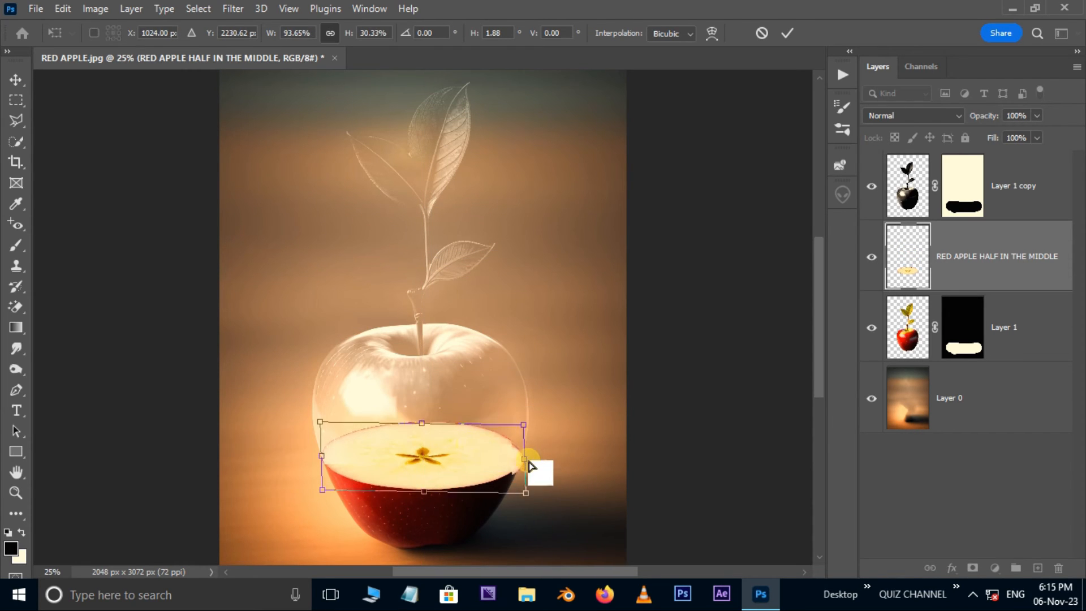
{"action": "left_click_drag", "start_coordinate": [525, 461], "coordinate": [319, 460]}
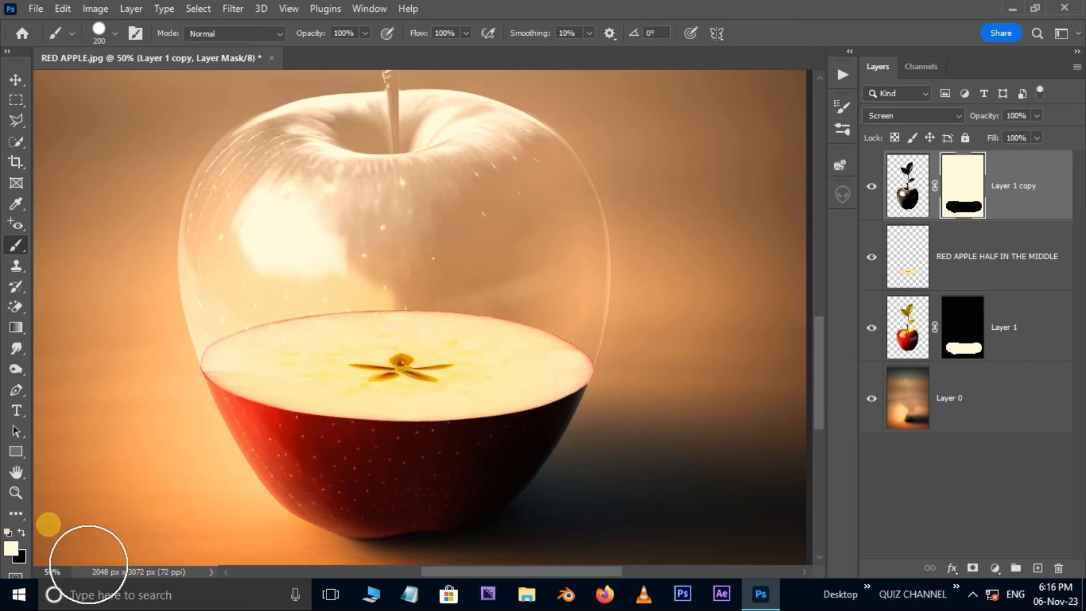
{"action": "mouse_move", "coordinate": [277, 391]}
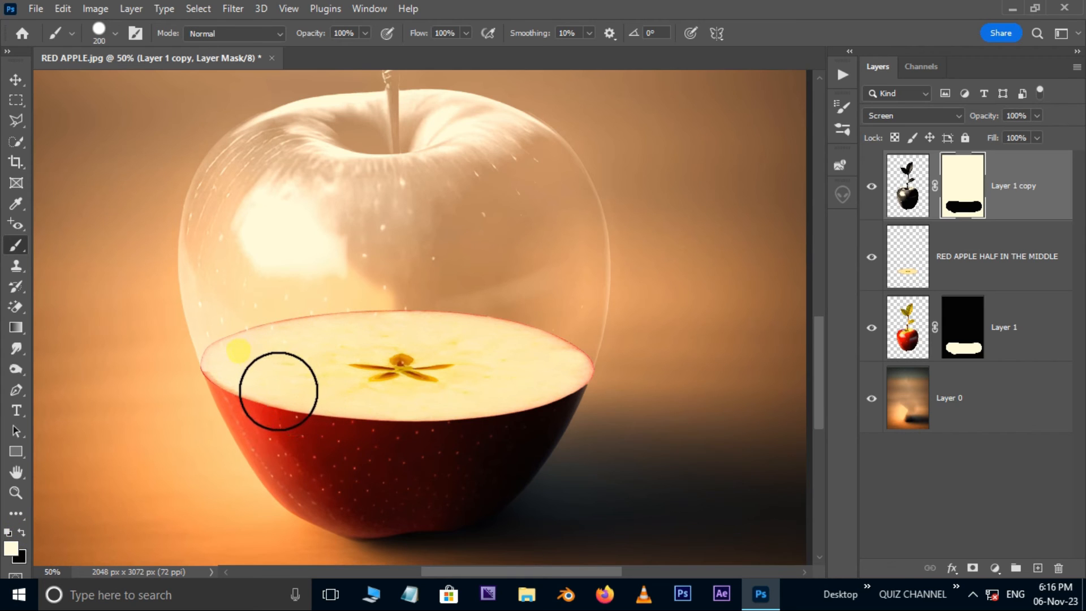